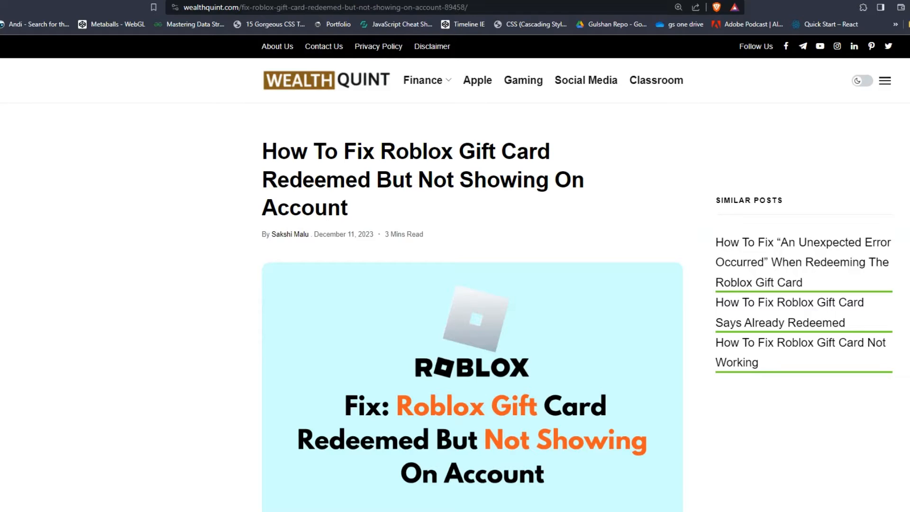
Step: Scroll past the header image and intro to the How To Fix summary and subscribe box
scroll("down", 3)
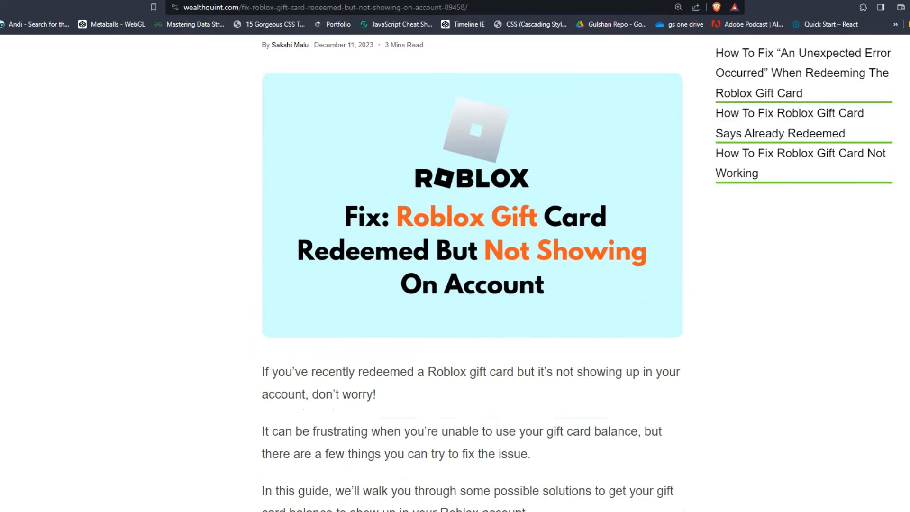
scroll("down", 3)
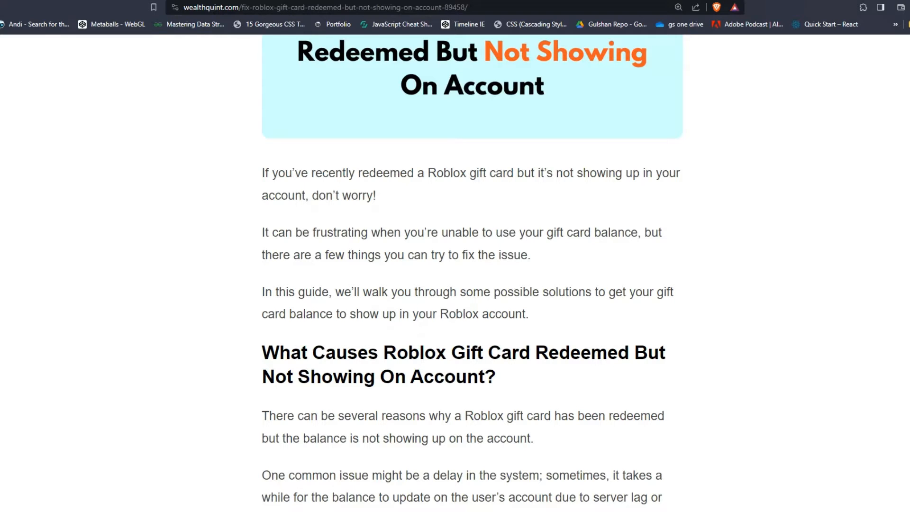
scroll("down", 3)
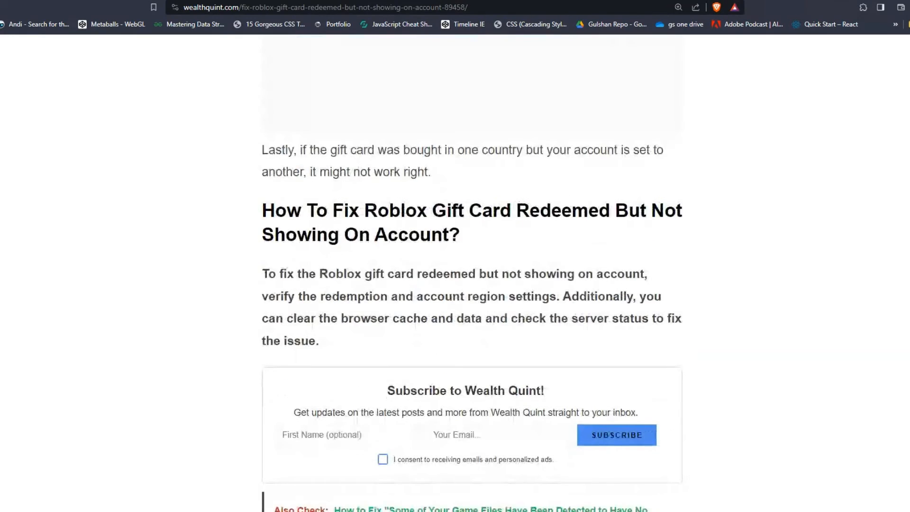
Step: Scroll past Wait For A Moment to Verify The Redemption and Verify Account Region Settings
scroll("down", 3)
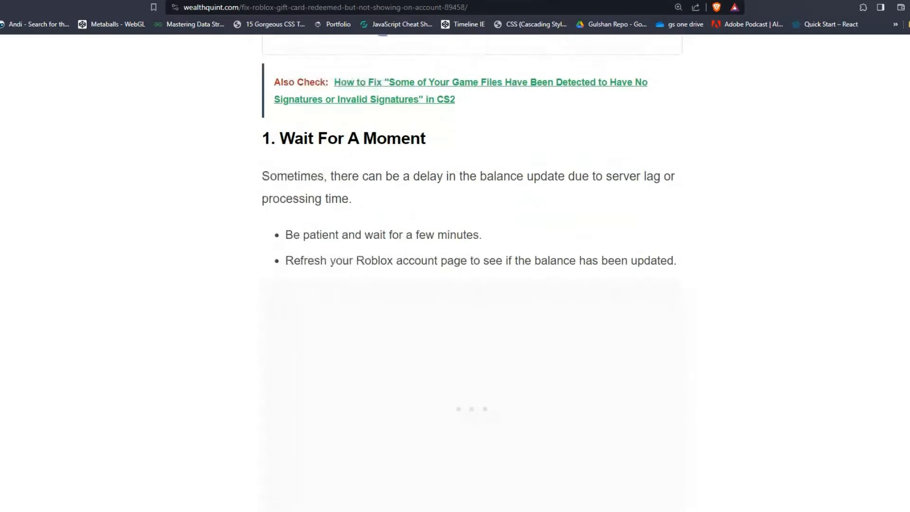
scroll("down", 3)
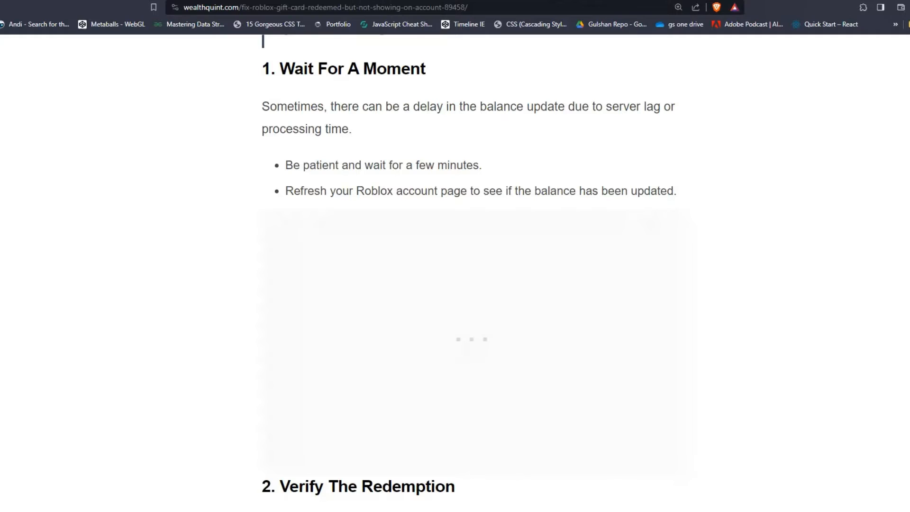
scroll("down", 3)
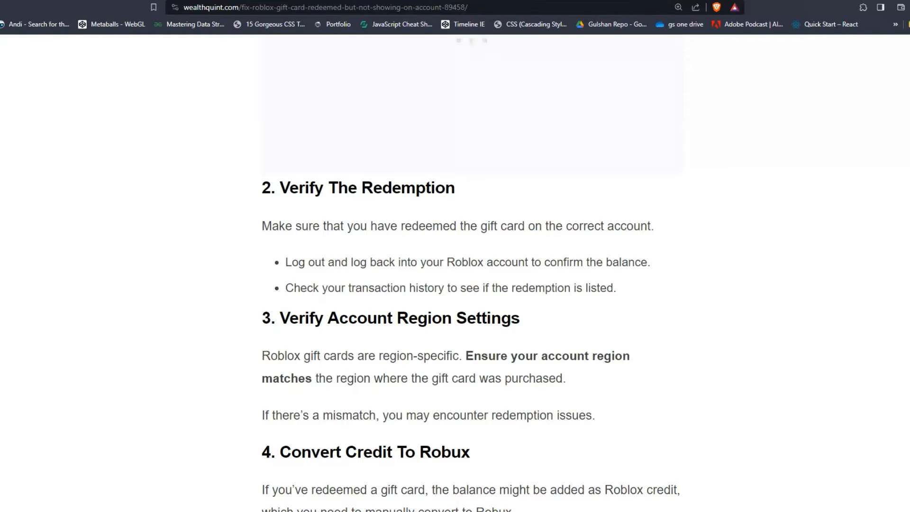
Step: Scroll to solution 4, Convert Credit To Robux, with its Roblox sign-up screenshot
scroll("down", 3)
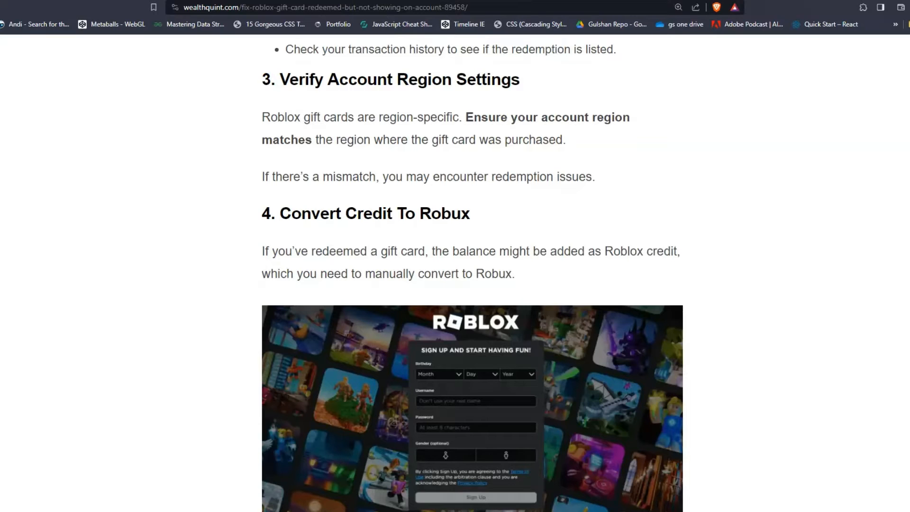
scroll("down", 3)
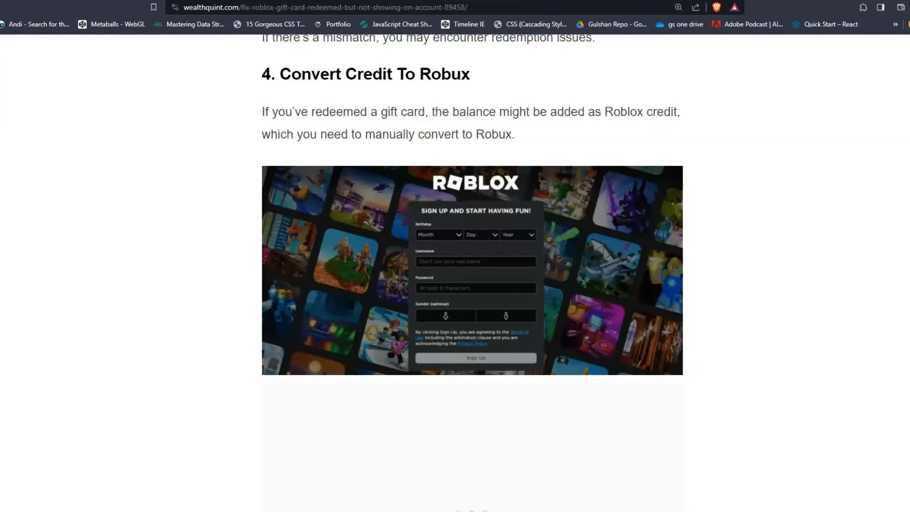
Step: Scroll through the Robux conversion steps to solution 5, Check For Roblox Account Issues
scroll("down", 3)
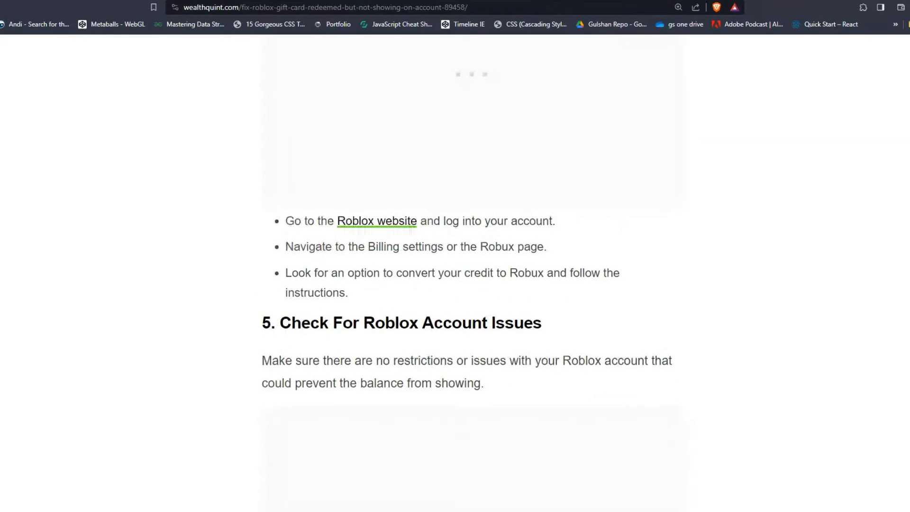
scroll("down", 3)
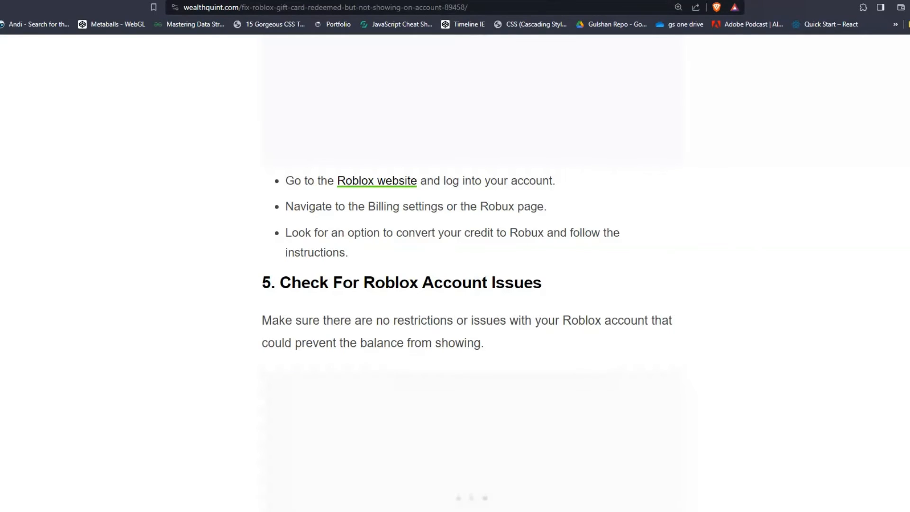
scroll("down", 3)
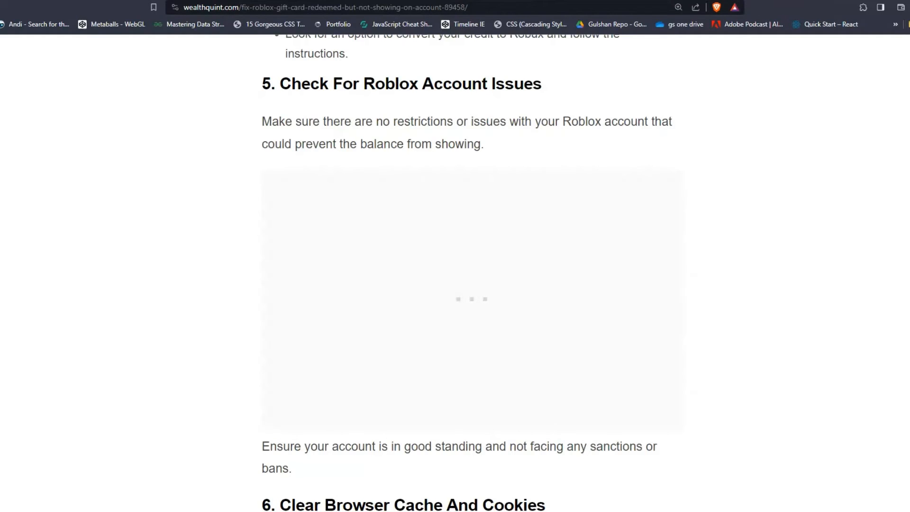
Step: Scroll through solution 6, Clear Browser Cache And Cookies, to the Google Chrome steps
scroll("down", 3)
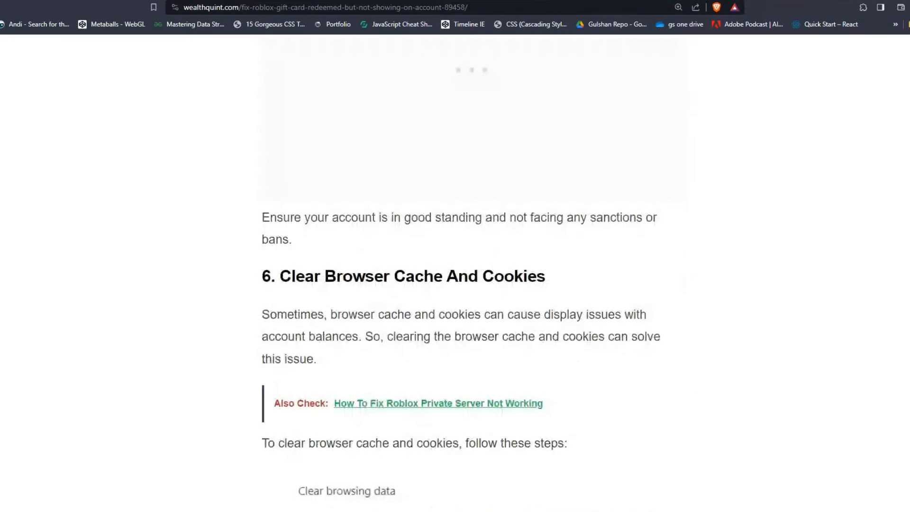
scroll("down", 3)
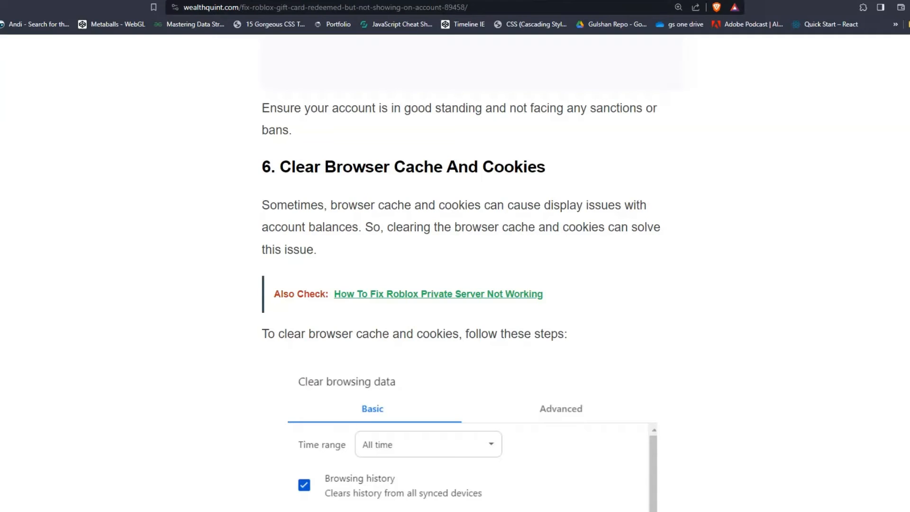
scroll("down", 3)
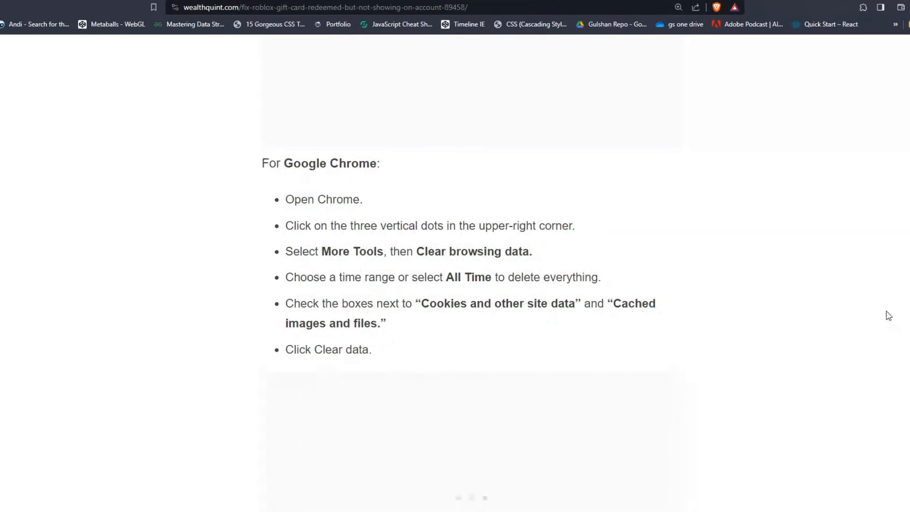
Step: Scroll to the Safari cache-clearing steps, highlight them, then clear the highlight
scroll("down", 3)
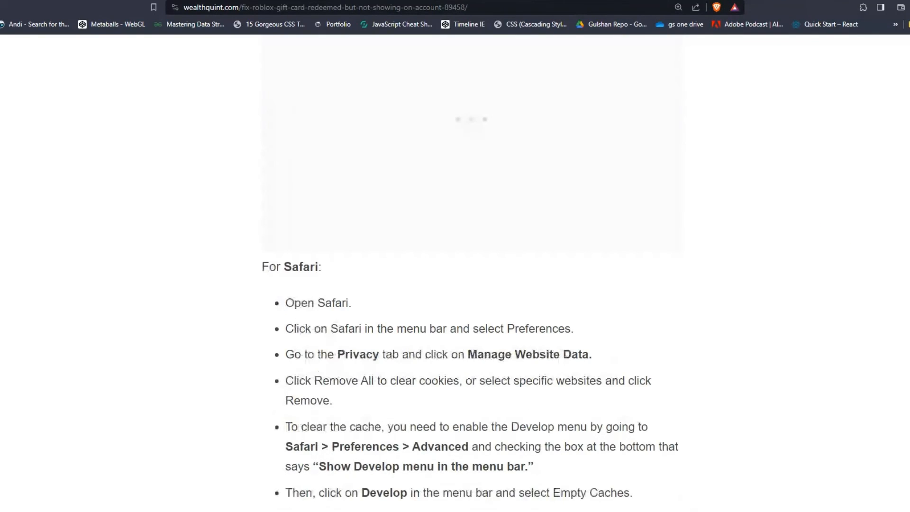
scroll("down", 3)
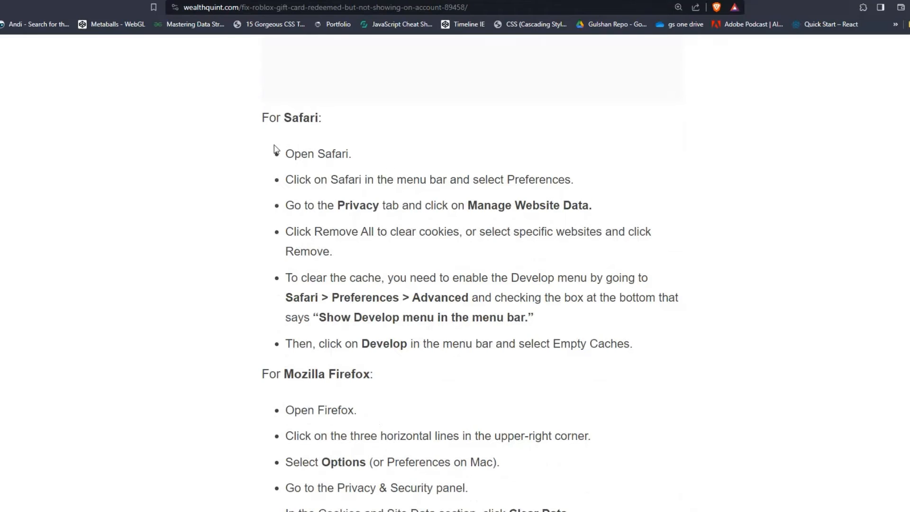
left_click_drag(262, 110, 418, 343)
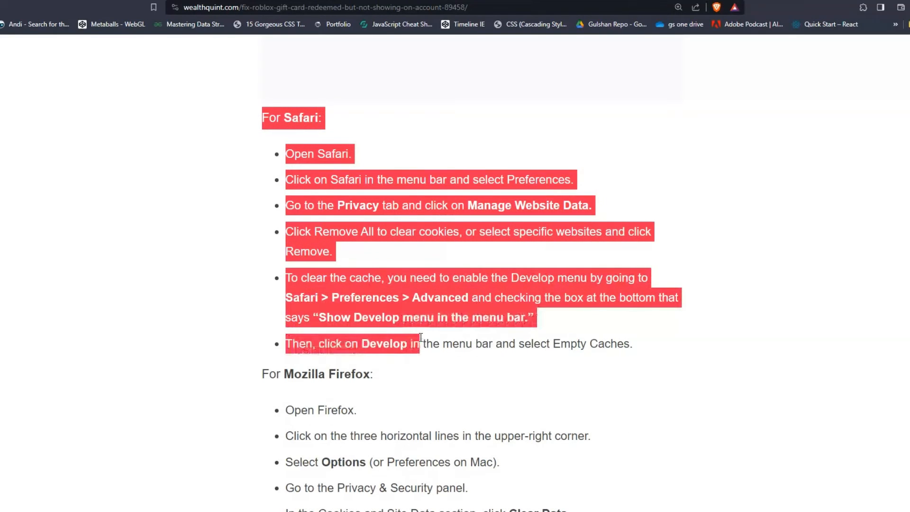
left_click(640, 351)
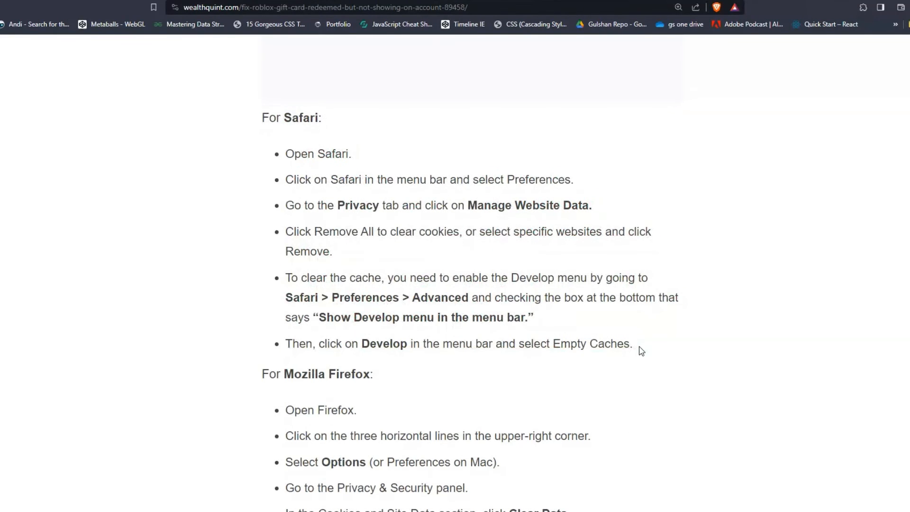
Step: Scroll past the Firefox section to the Microsoft Edge cache-clearing instructions
scroll("down", 3)
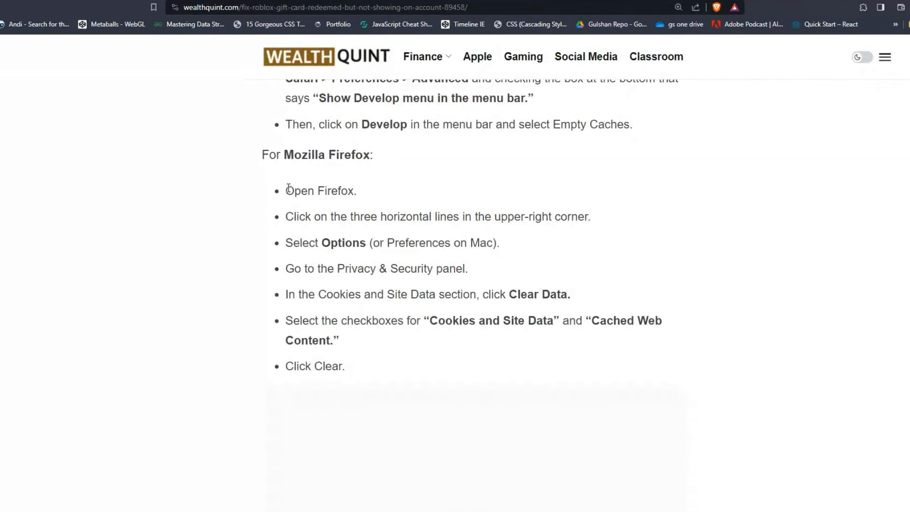
scroll("down", 3)
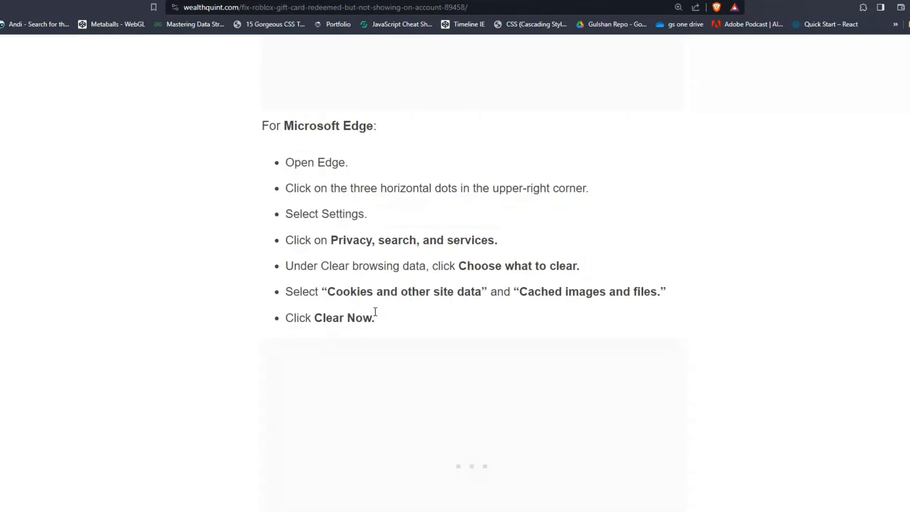
Step: Scroll through solution 7 on switching browsers to solution 8, Check Roblox Server Status
scroll("down", 3)
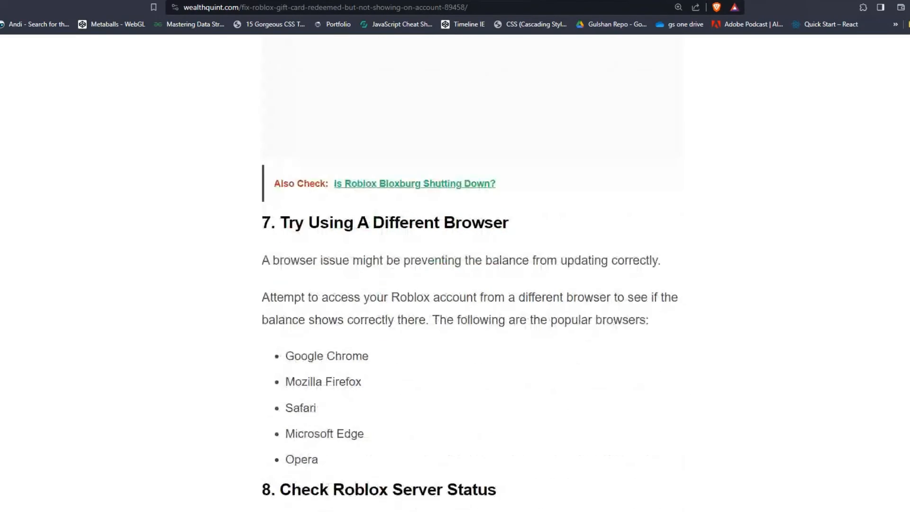
scroll("down", 3)
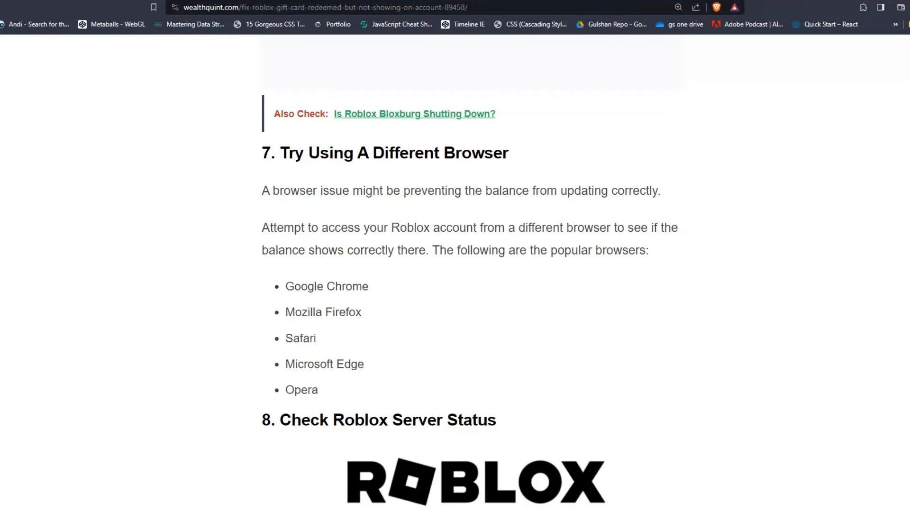
scroll("down", 3)
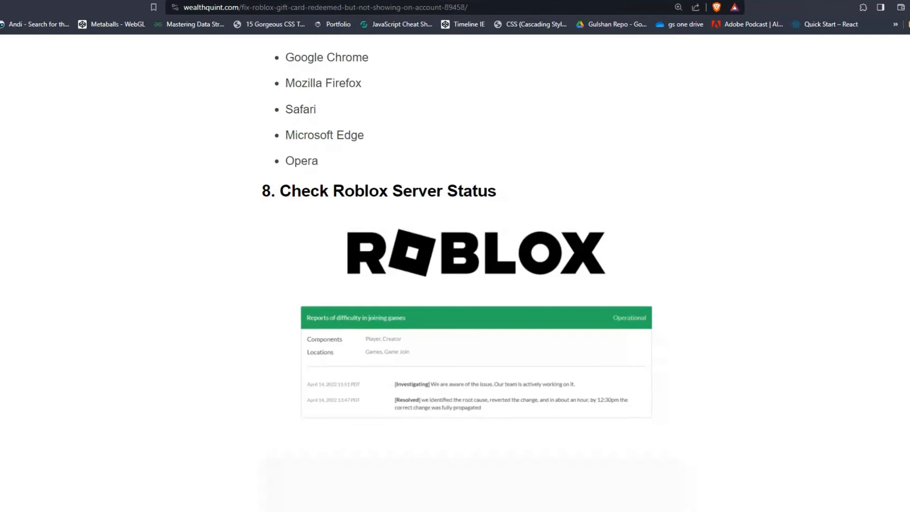
Step: Scroll through solution 9, Contact Roblox Support, and the Similar Posts list
scroll("down", 3)
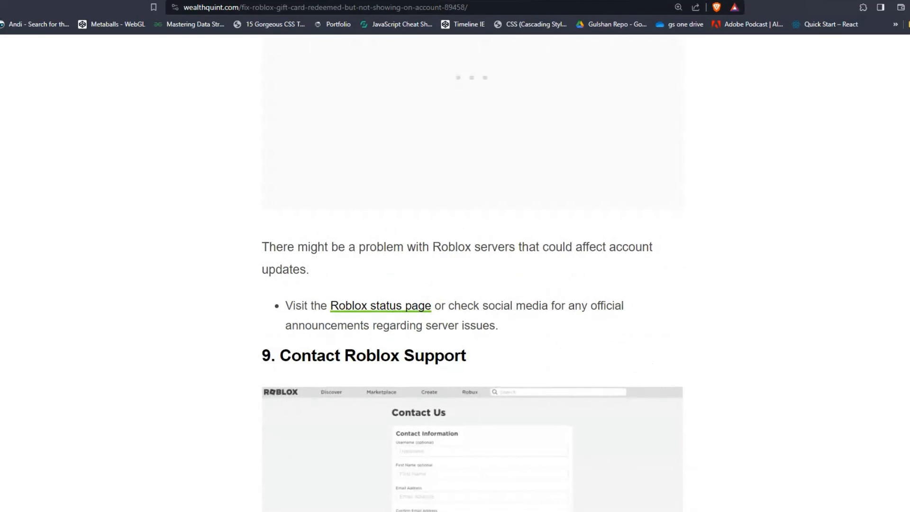
scroll("down", 3)
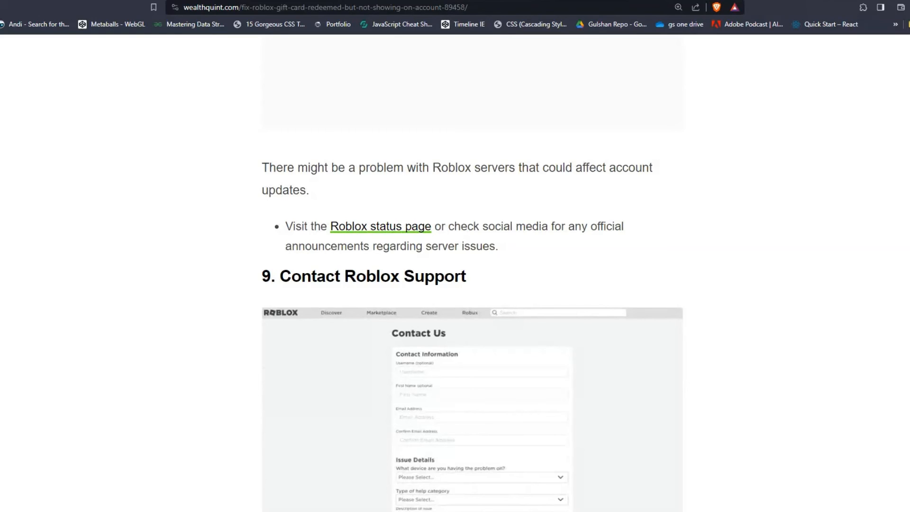
scroll("down", 3)
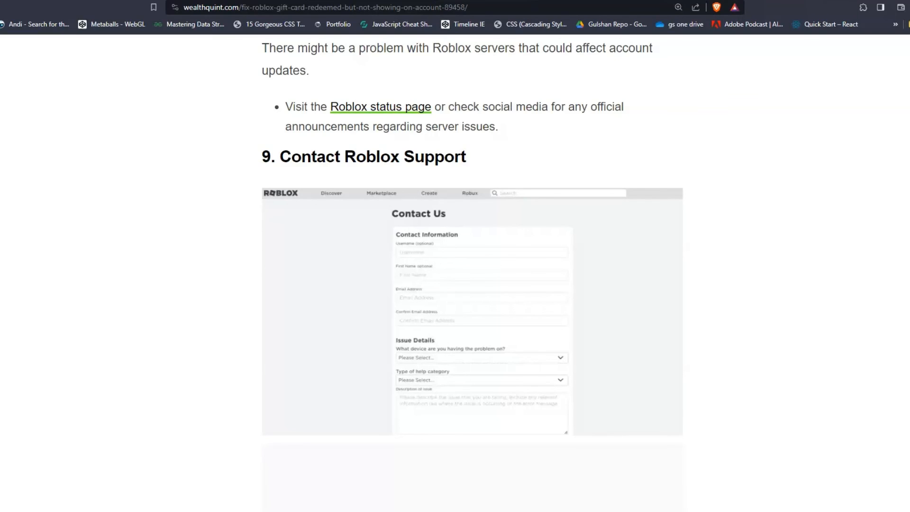
scroll("down", 3)
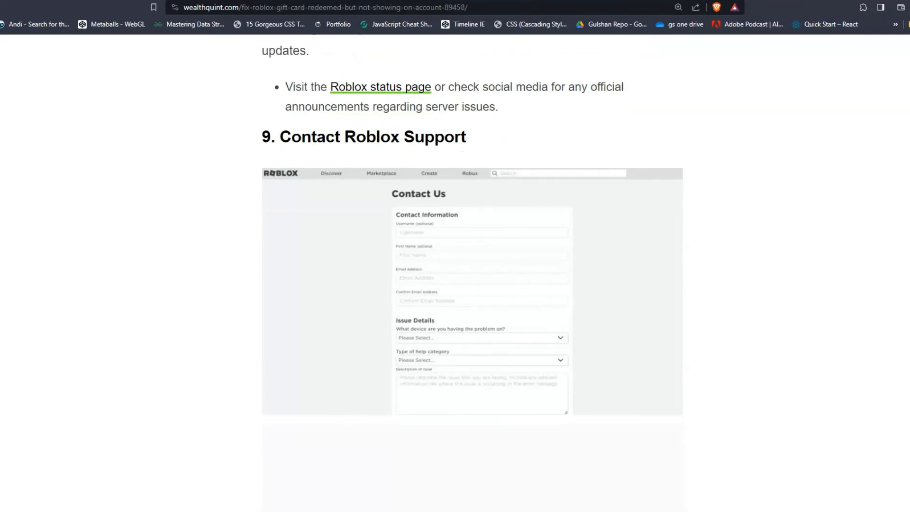
scroll("down", 3)
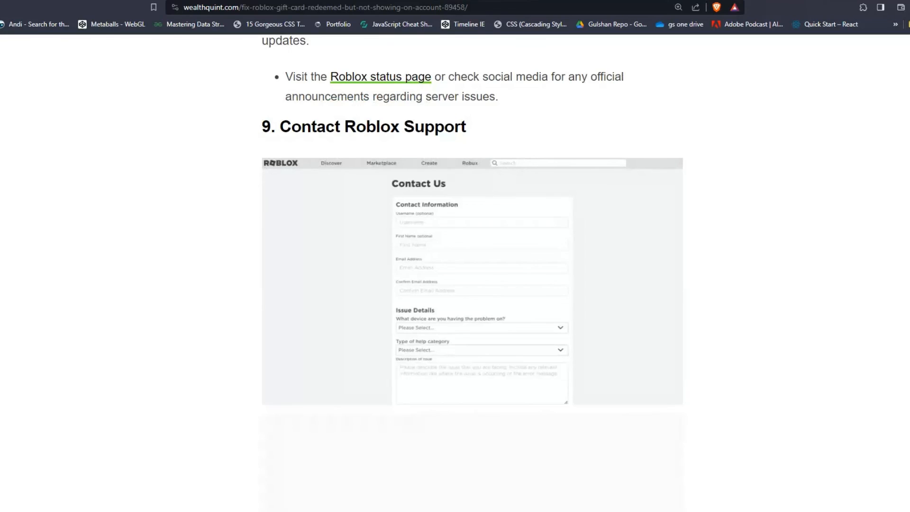
scroll("down", 3)
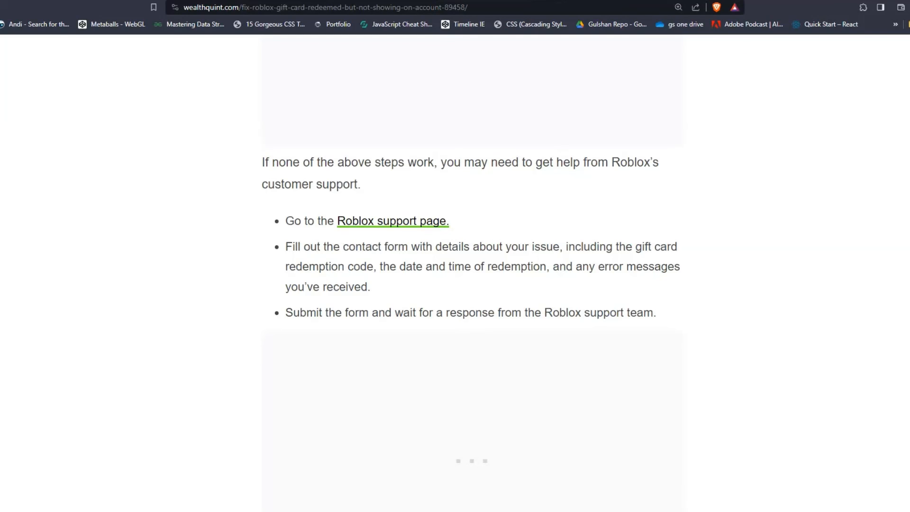
scroll("down", 3)
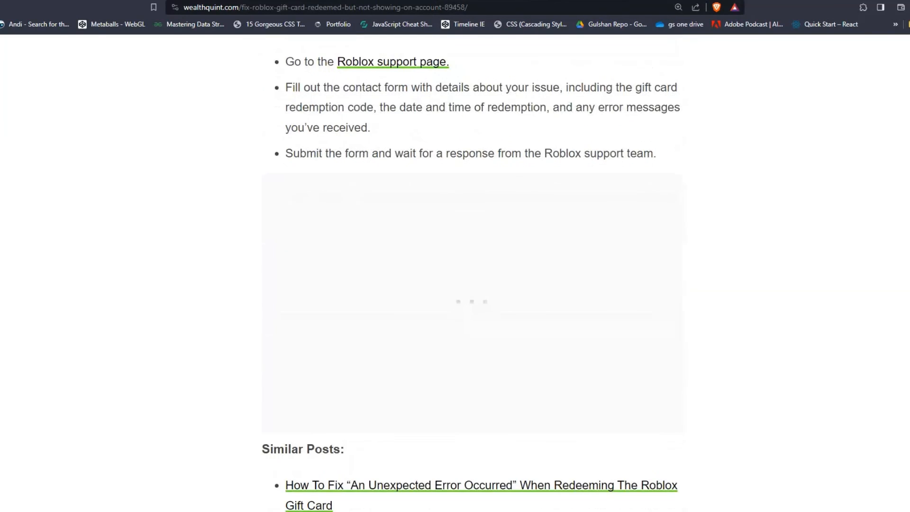
scroll("down", 3)
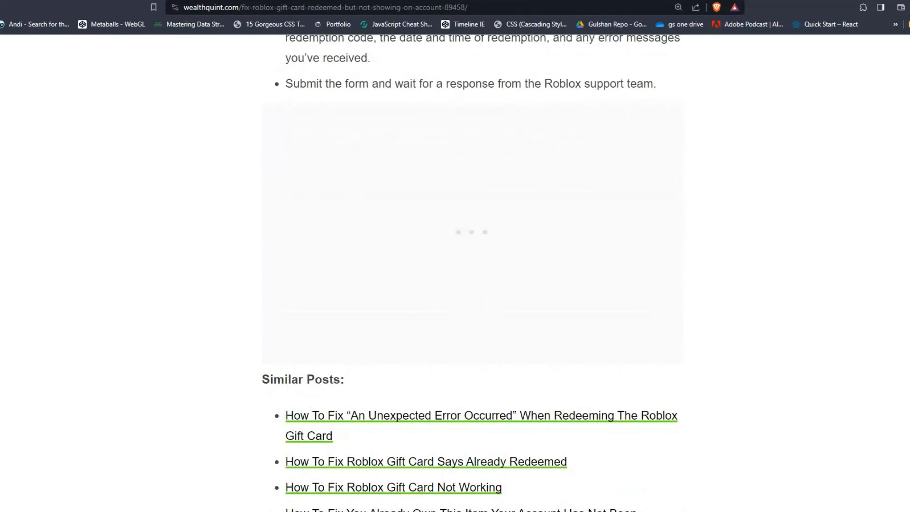
Step: Scroll back up to the article title at the top of the page
scroll("up", 3)
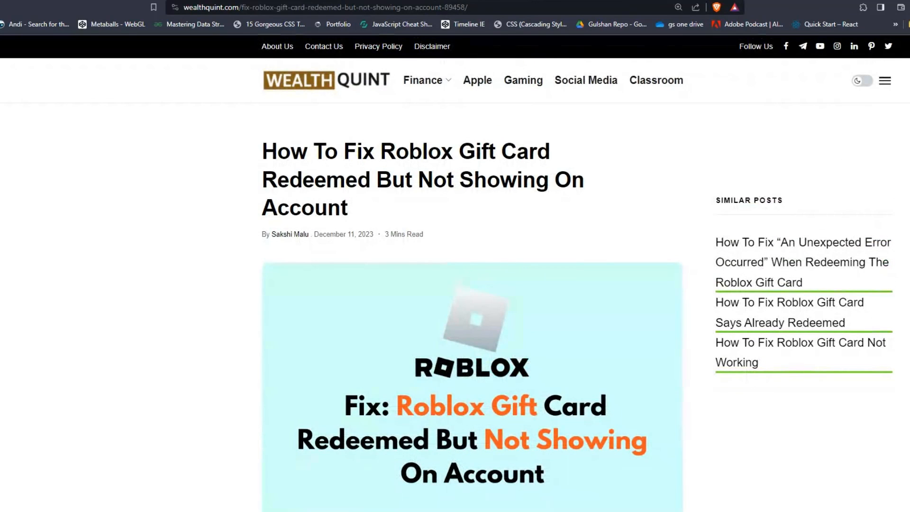